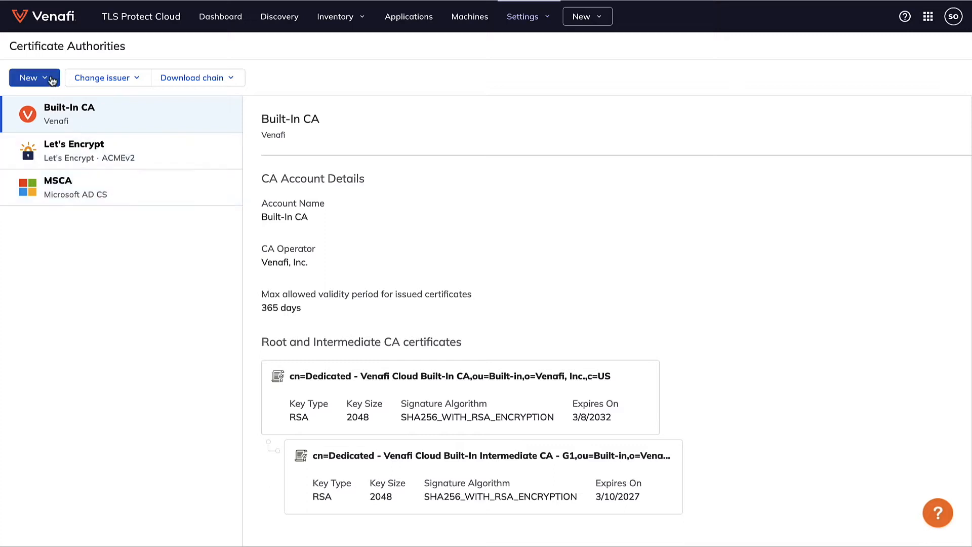
Show the public and private certificate authority types available to add
left_click(29, 78)
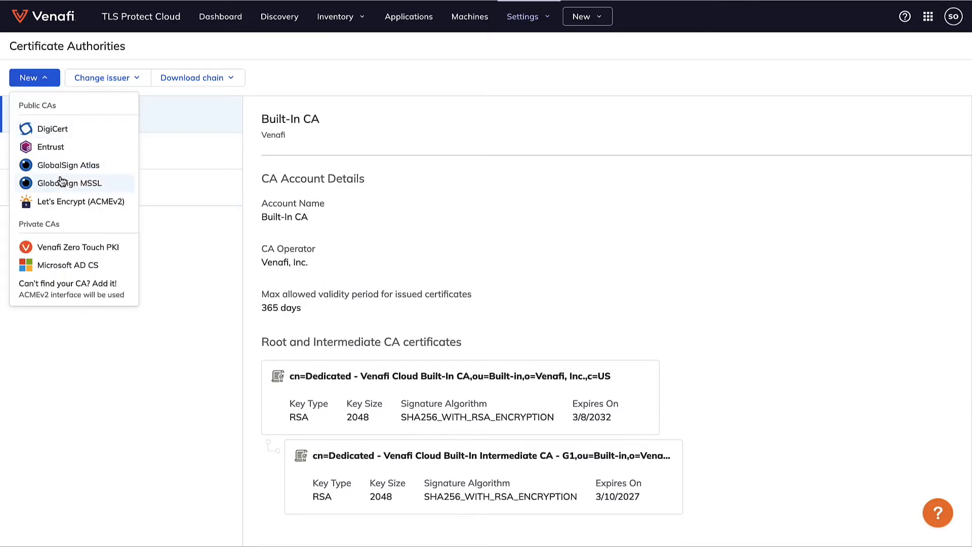
mouse_move(69, 272)
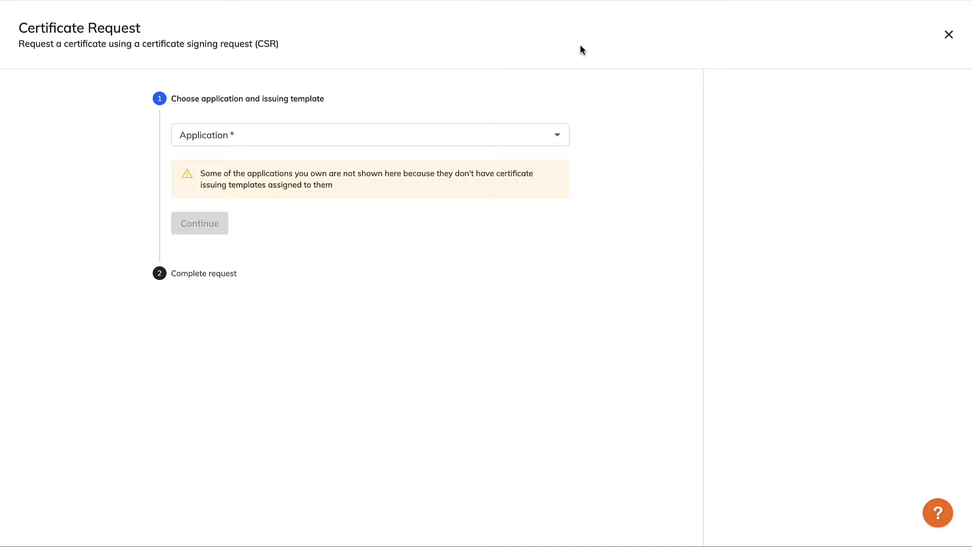
Request an F5 application certificate with RSA 2048 key and common name f5.demo.local
left_click(370, 134)
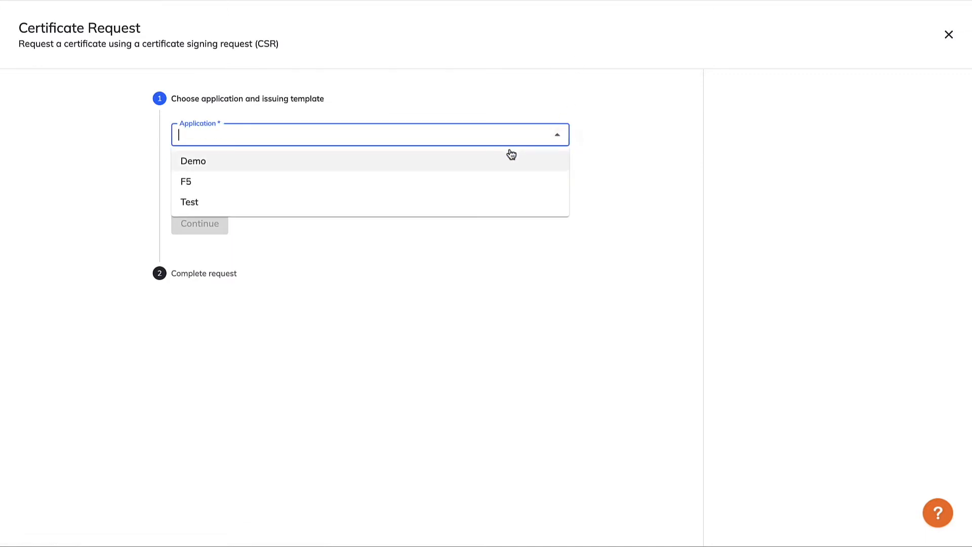
left_click(186, 181)
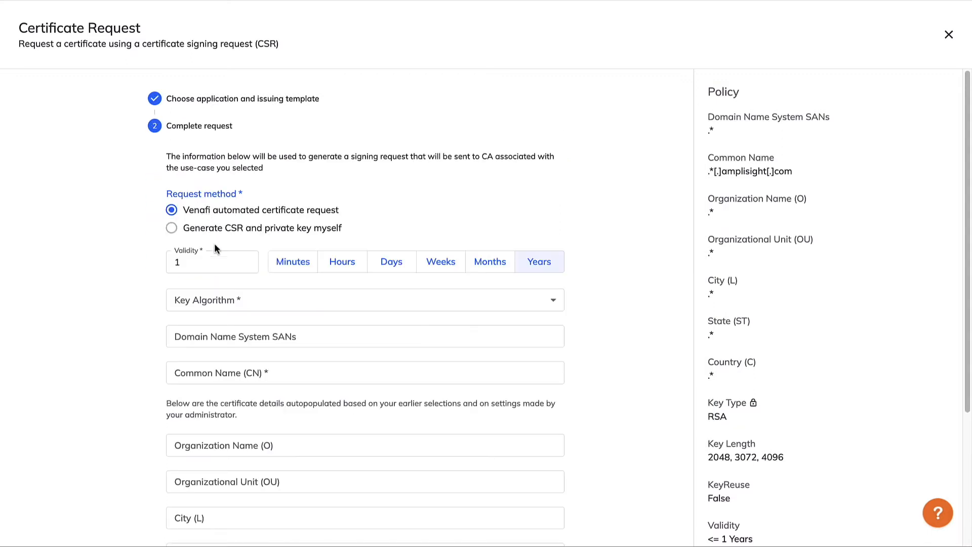
left_click(365, 299)
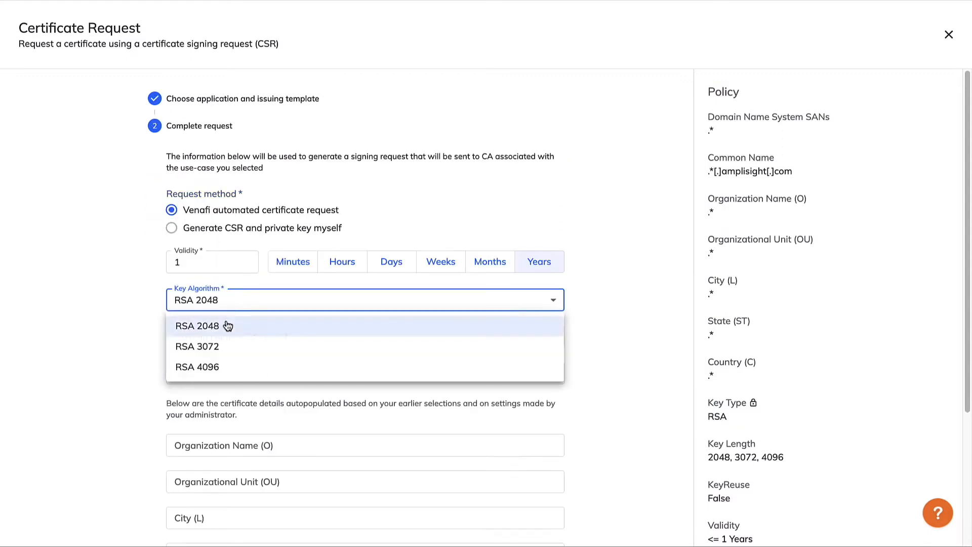
left_click(199, 326)
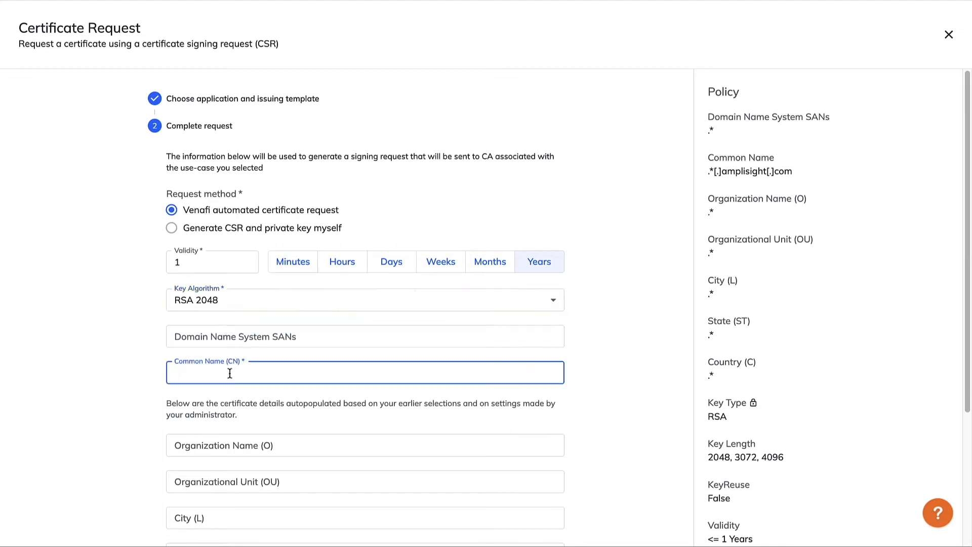
type("f5.demo.local")
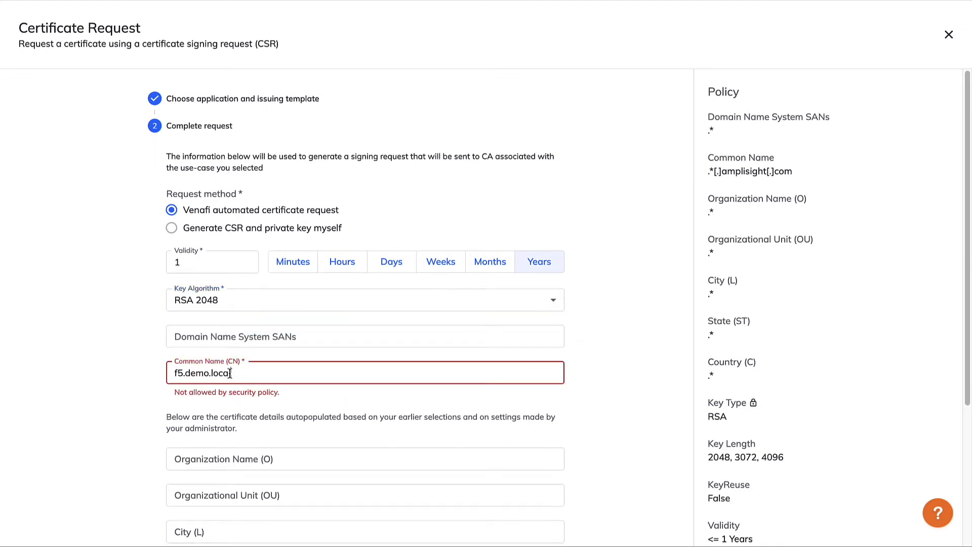
double_click(749, 171)
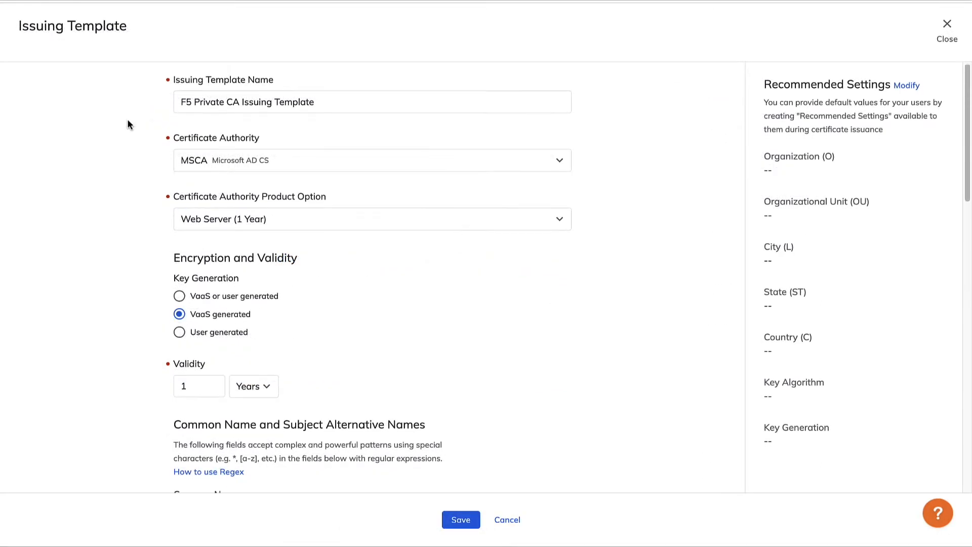
Review the template's amplisight.com common name pattern and CSR parameters, then close it
scroll("down", 3)
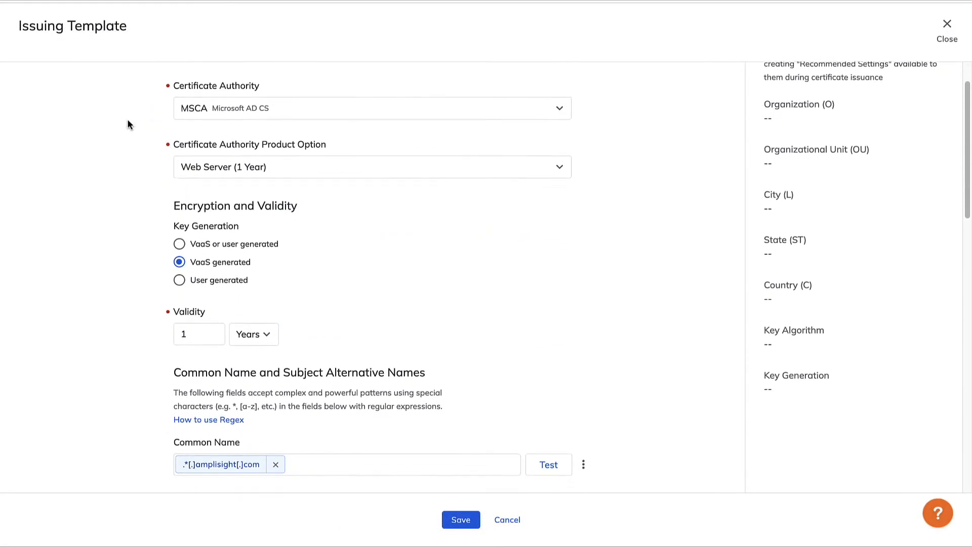
scroll("down", 3)
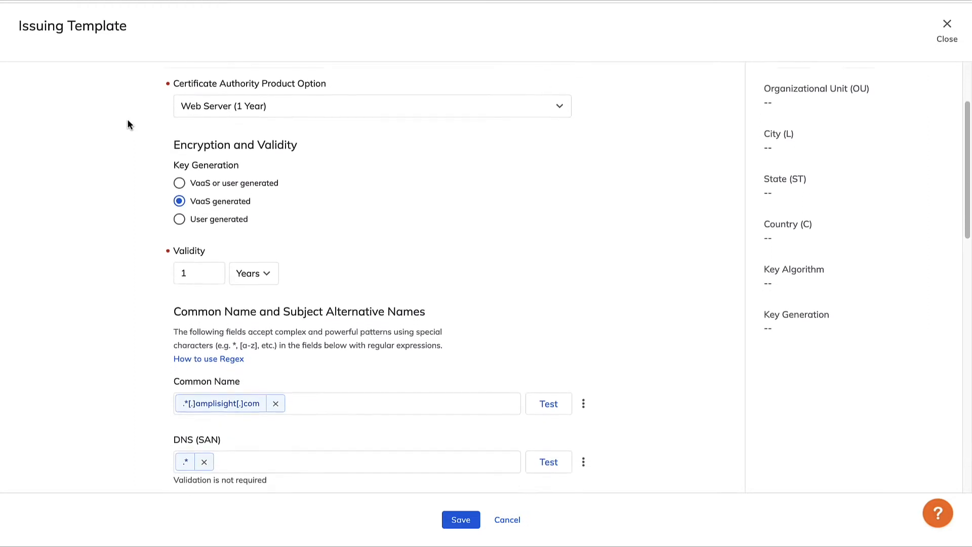
scroll("down", 3)
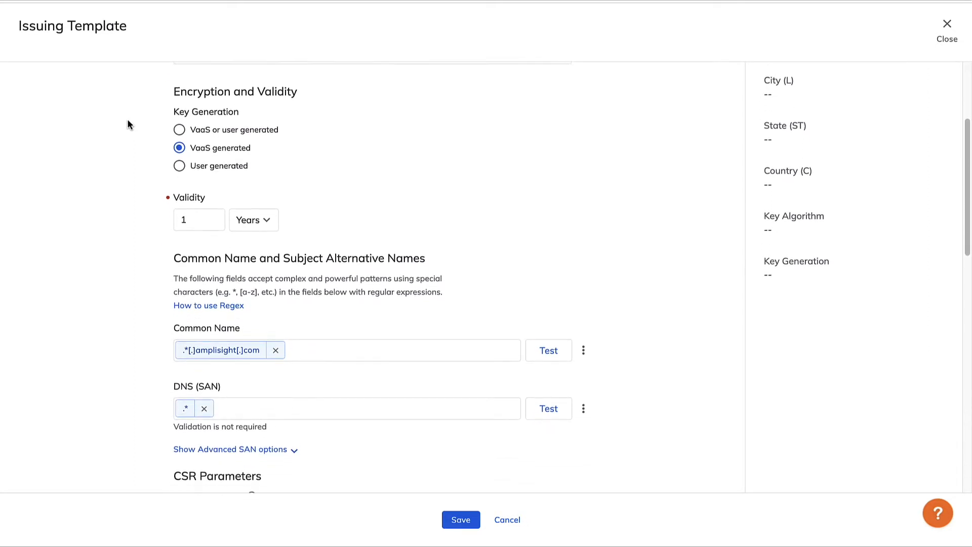
scroll("down", 3)
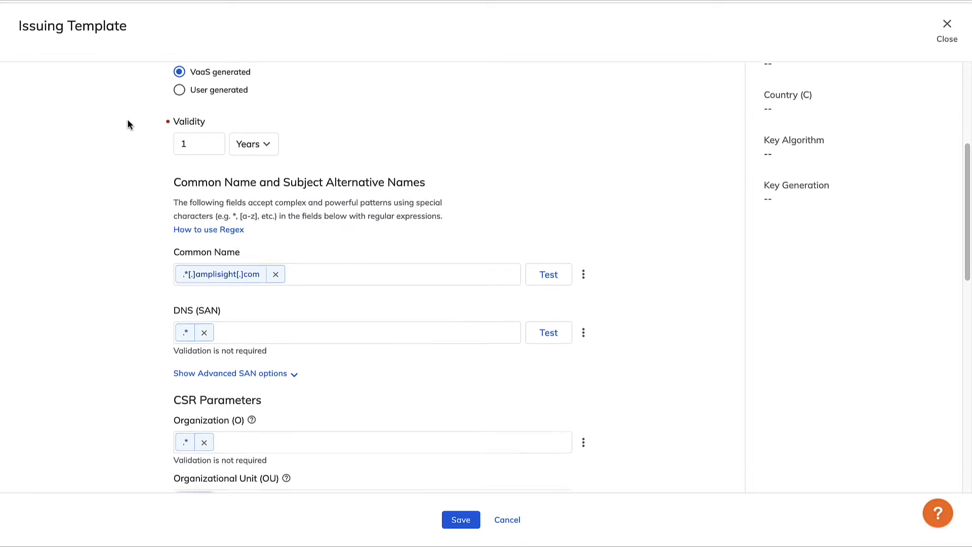
scroll("down", 3)
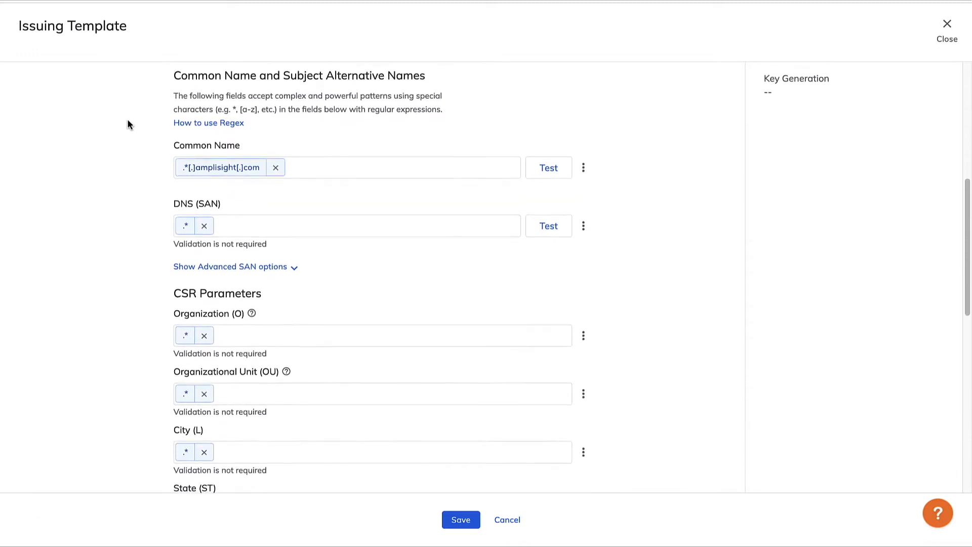
left_click(947, 28)
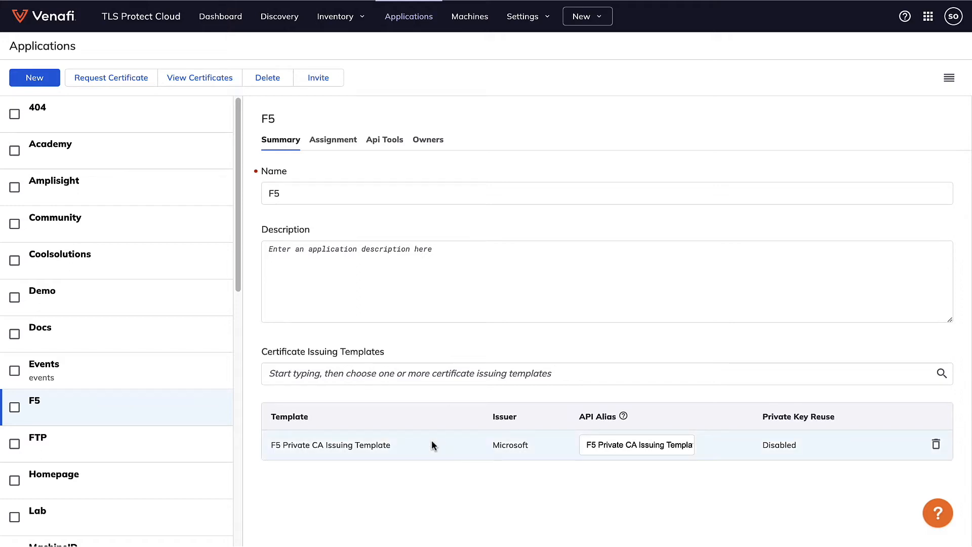
Show the F5 application's API tools using the F5 Private CA Issuing Template
left_click(221, 16)
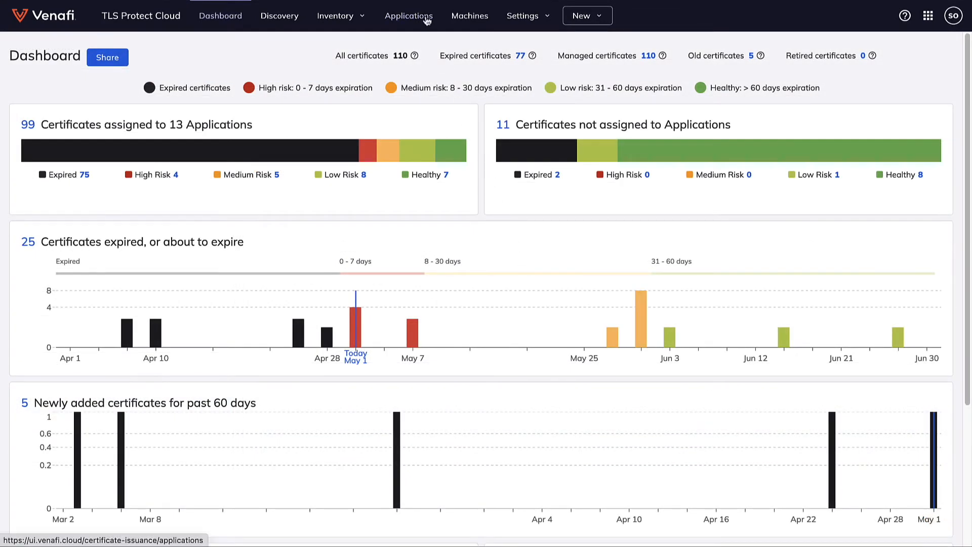
left_click(409, 16)
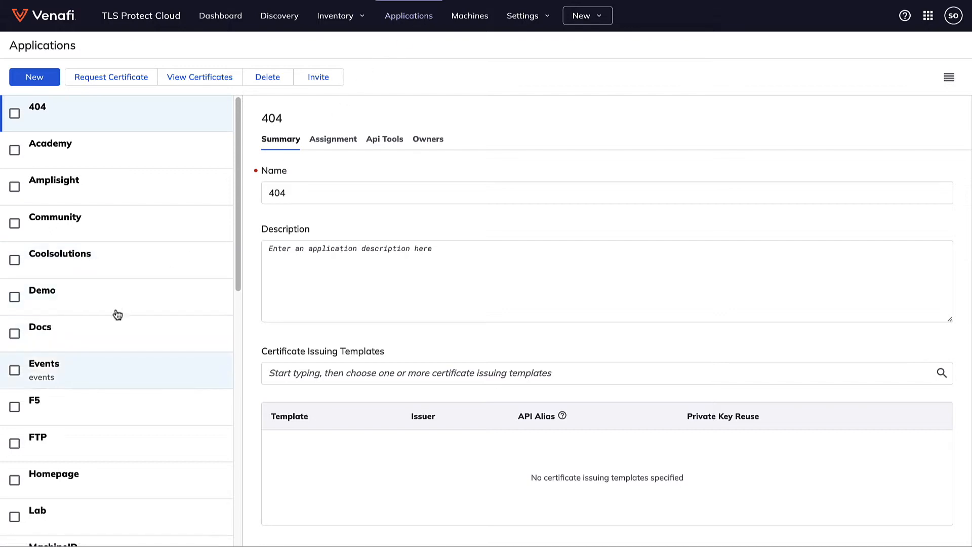
left_click(36, 400)
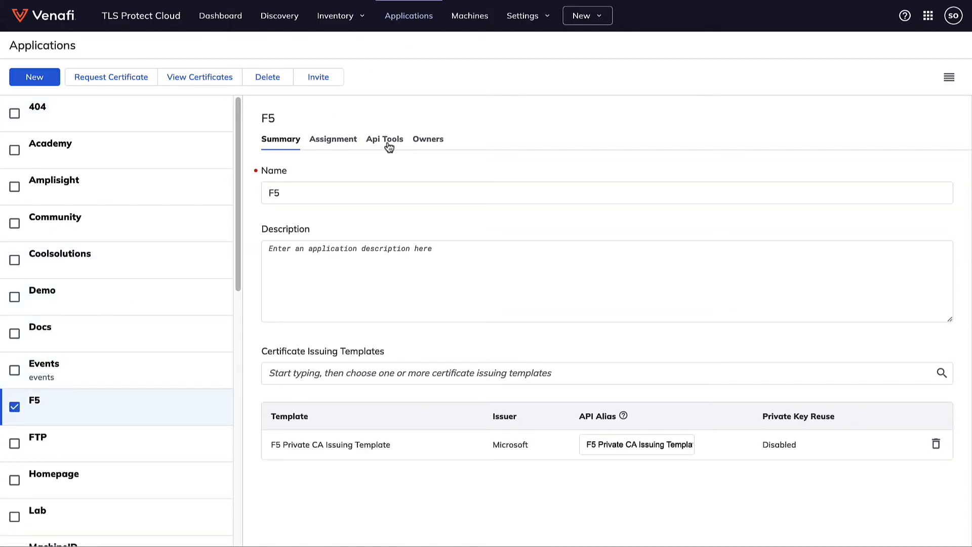
left_click(384, 138)
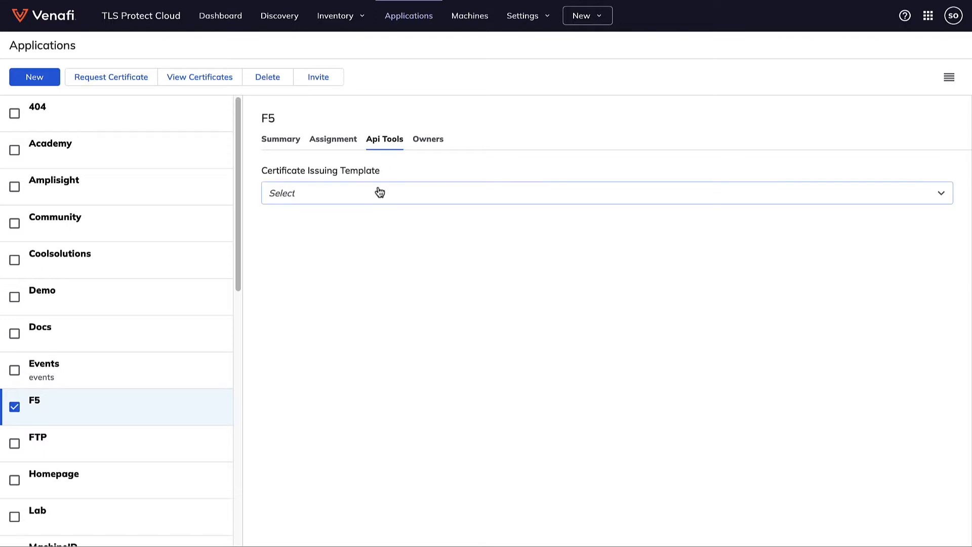
left_click(607, 193)
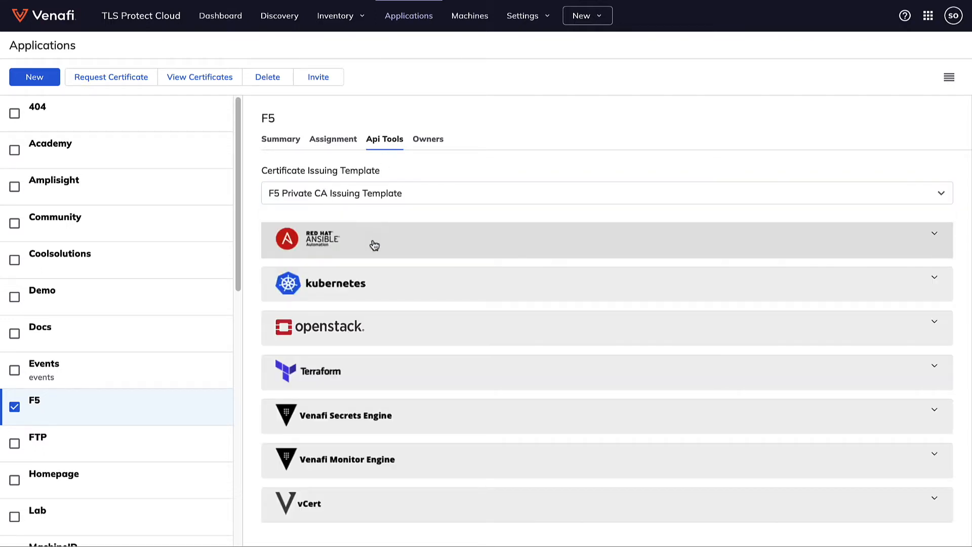
mouse_move(362, 260)
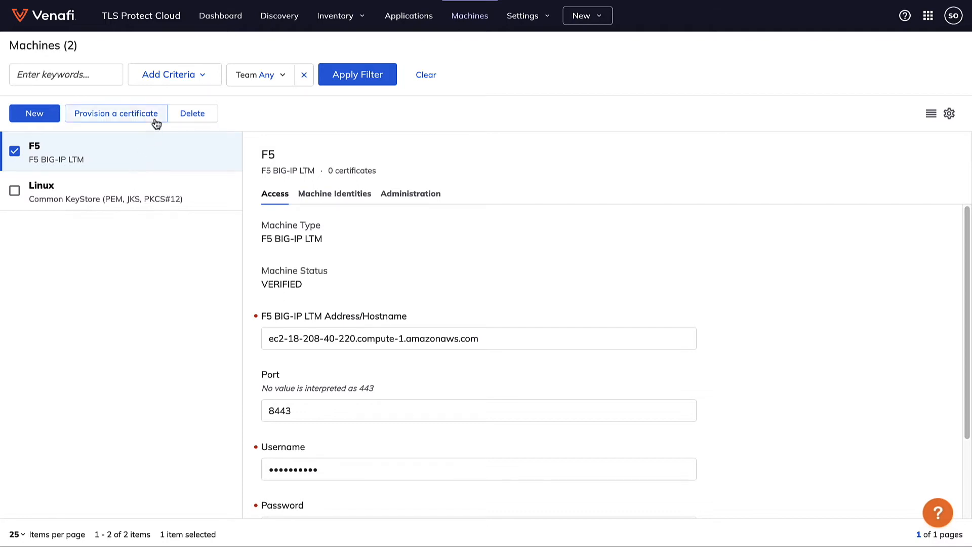
Search the inventory and choose the f5.amplisight.com certificate to provision
left_click(116, 113)
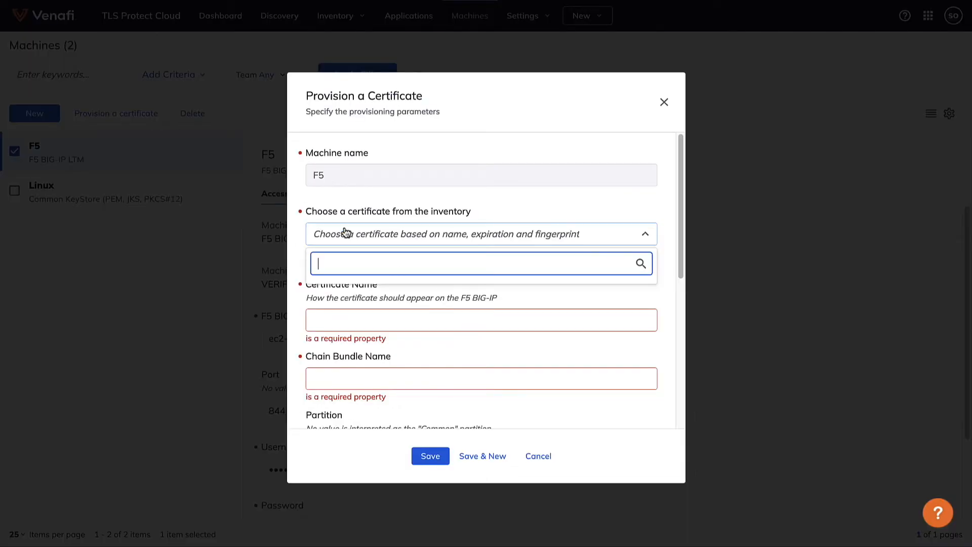
type("f5.")
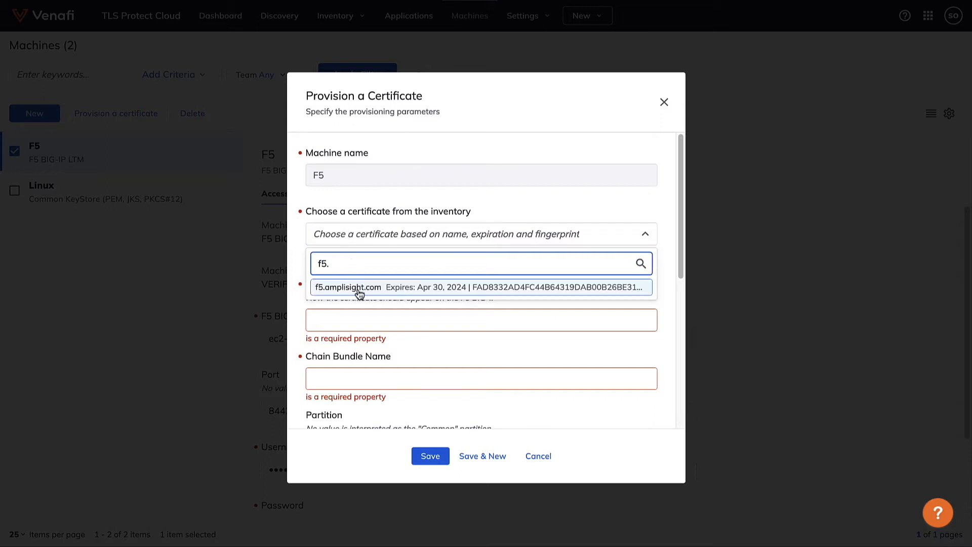
left_click(481, 287)
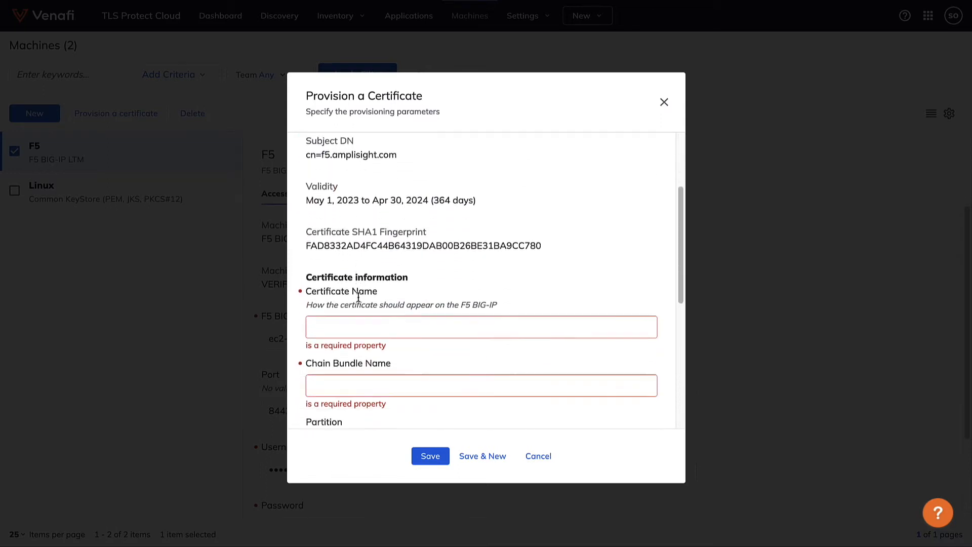
Provision it as f5cert with chain f5certchain, Server SSL Profile SSL, and save
type("f")
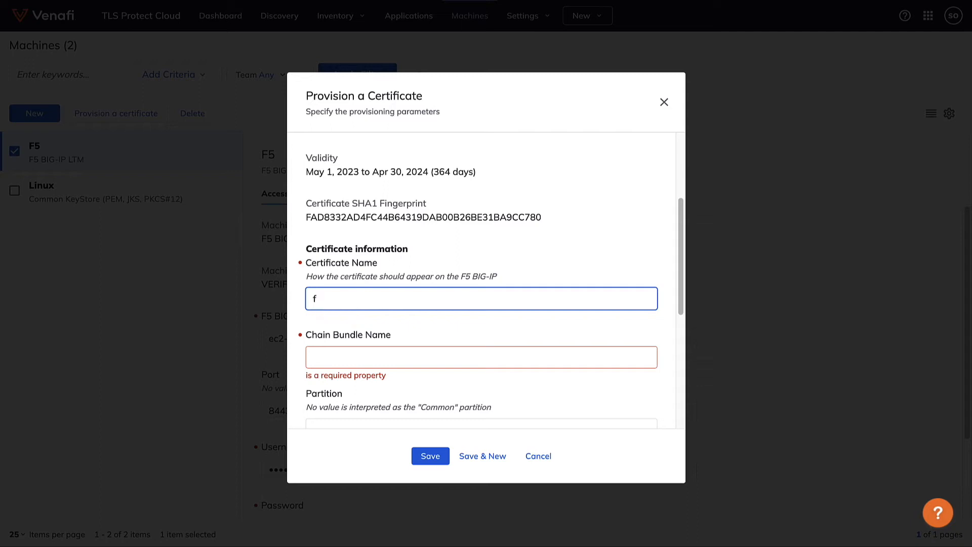
type("5cert")
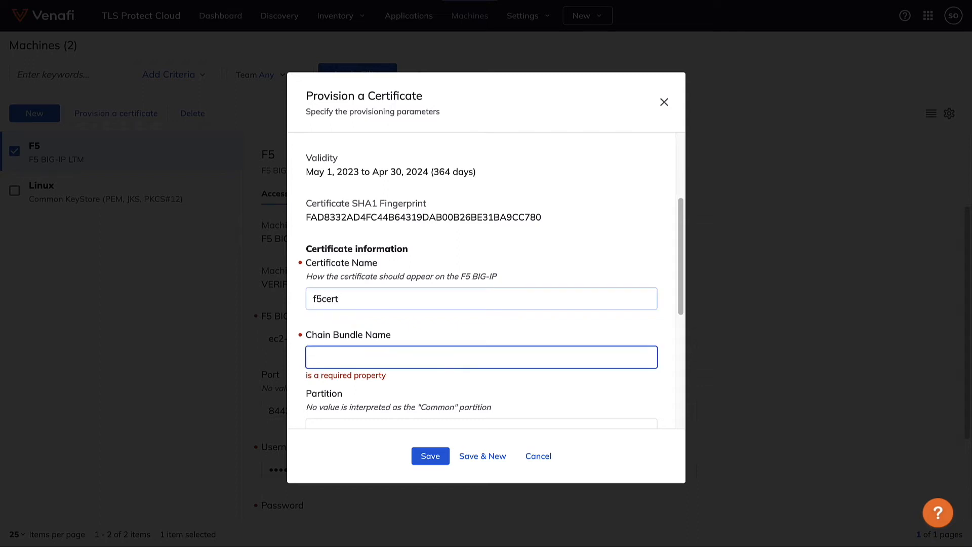
type("f5")
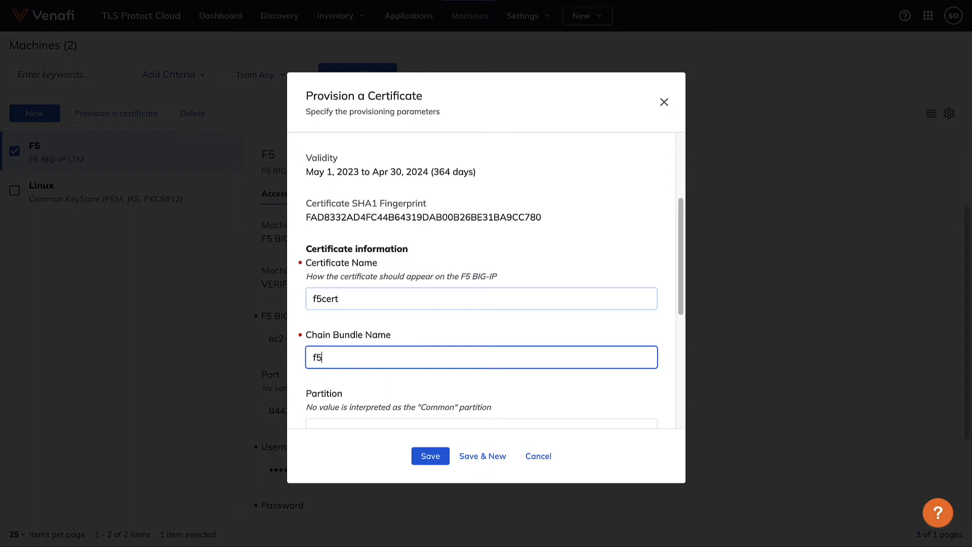
type("certchain")
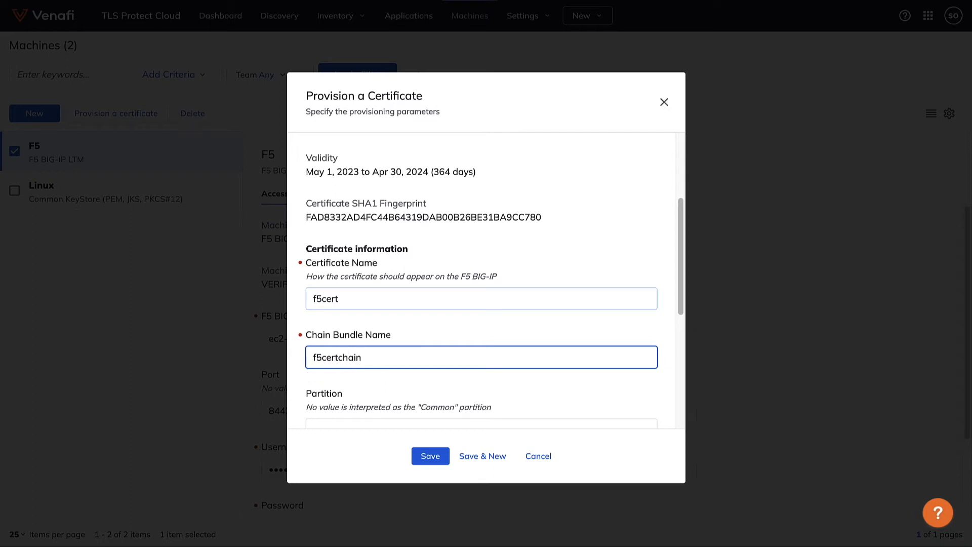
scroll("down", 3)
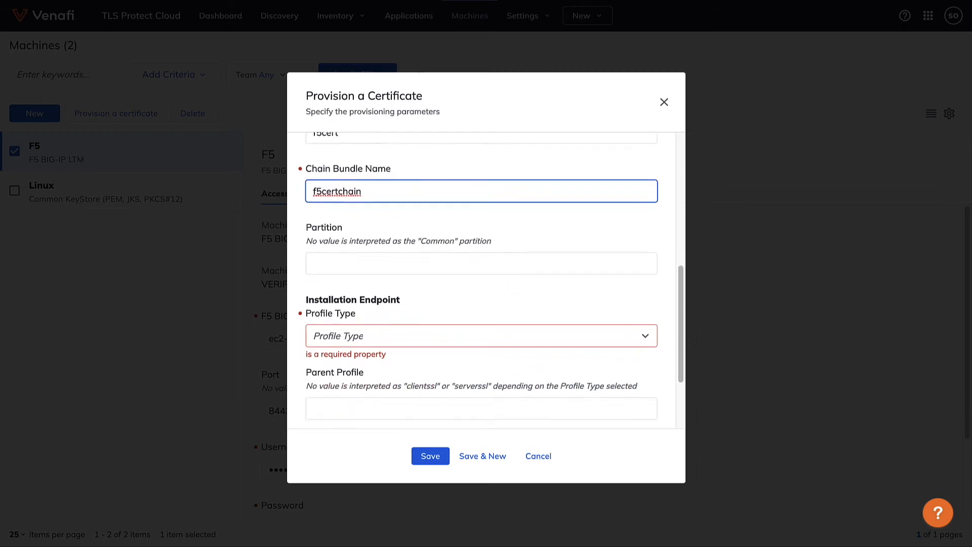
left_click(481, 335)
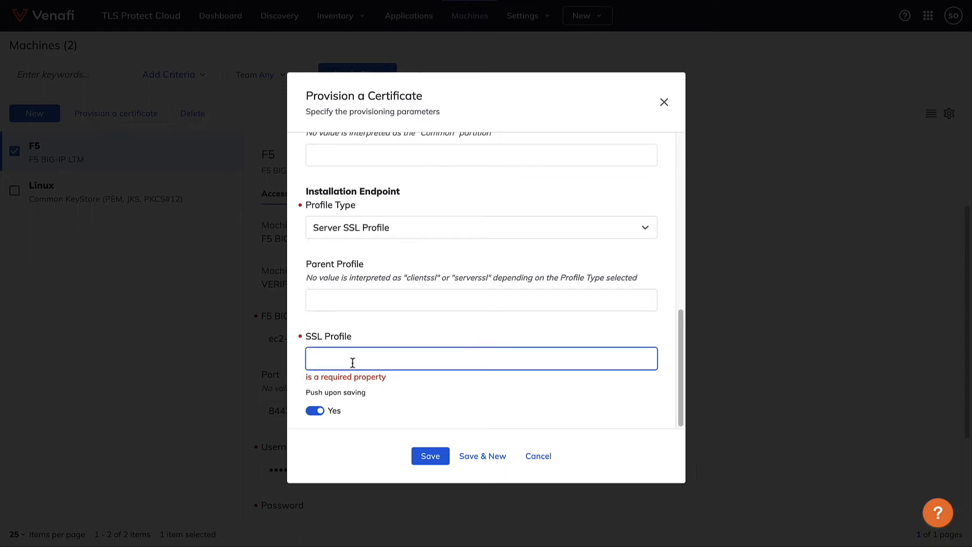
type("SSL")
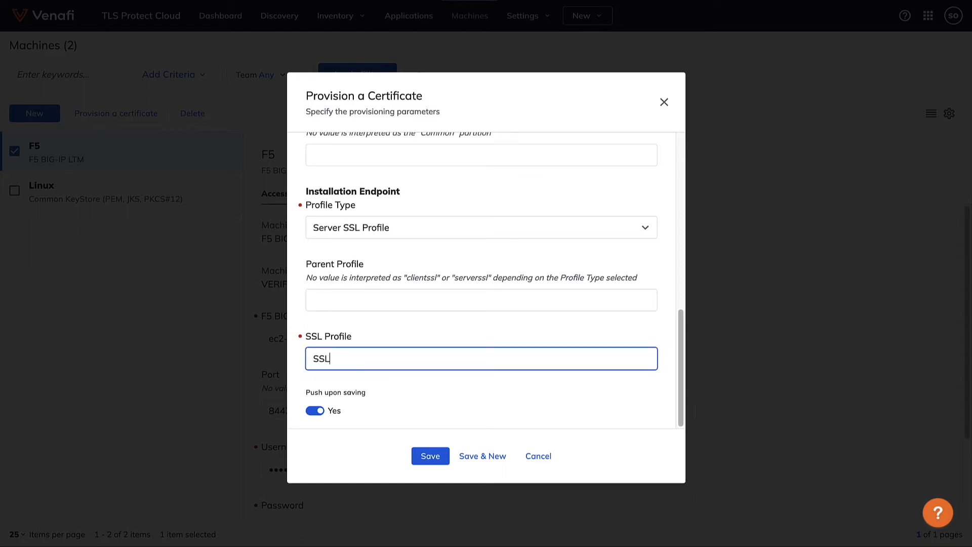
left_click(430, 456)
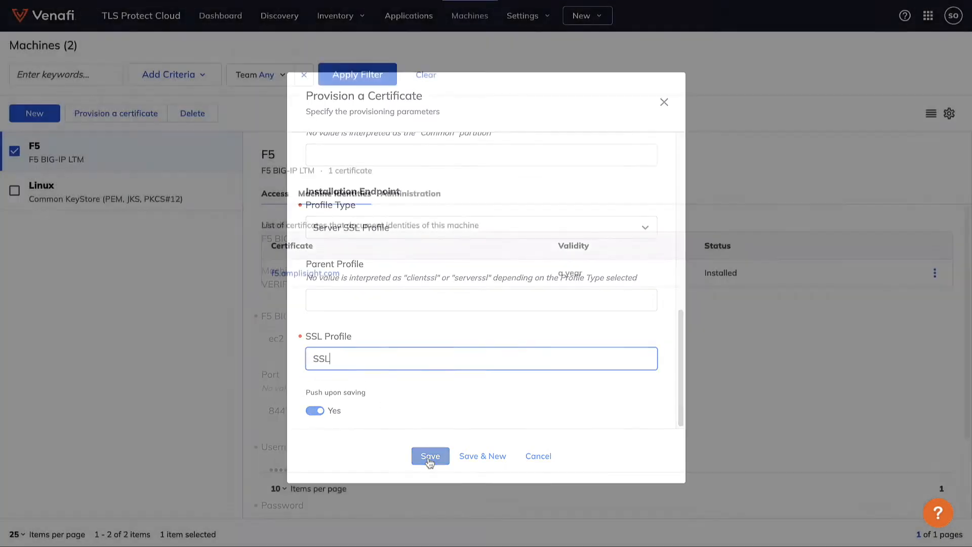
left_click(431, 455)
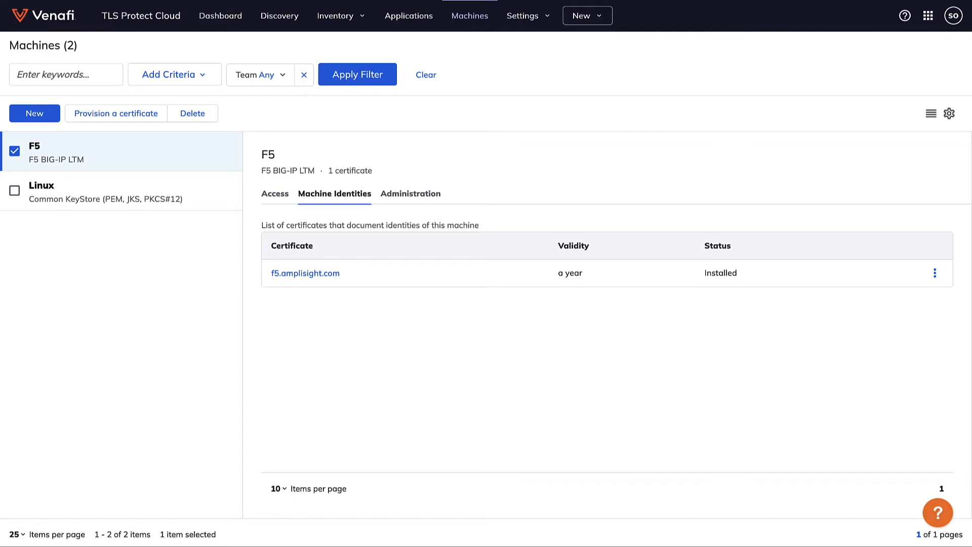
mouse_move(808, 96)
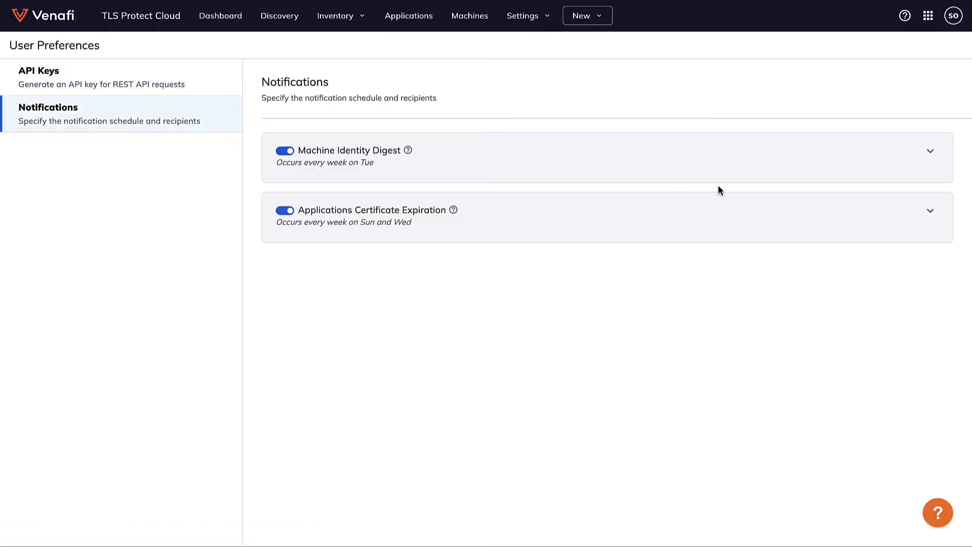
Expand the Applications Certificate Expiration notification schedule
left_click(930, 210)
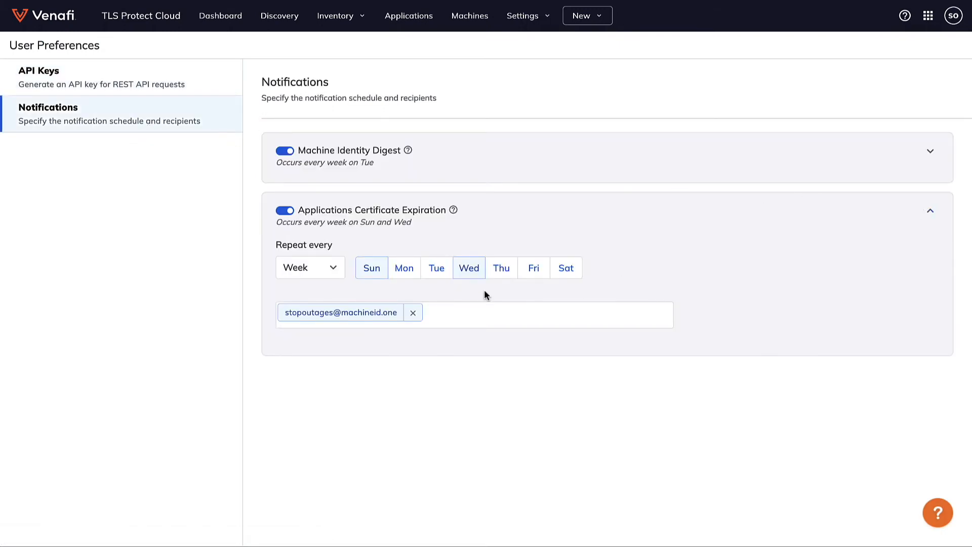
mouse_move(475, 298)
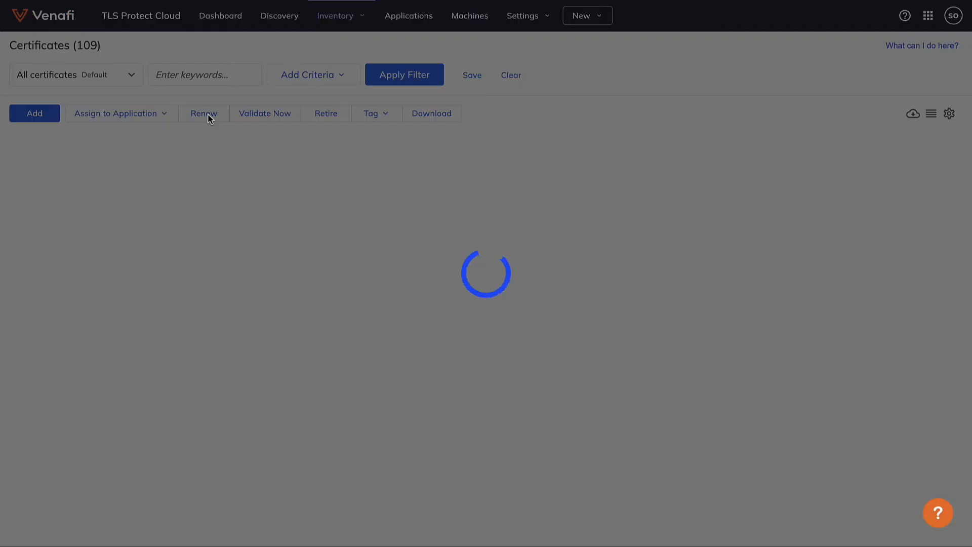
Renew f5.amplisight.com with no changes, then switch the inventory to table view
left_click(203, 113)
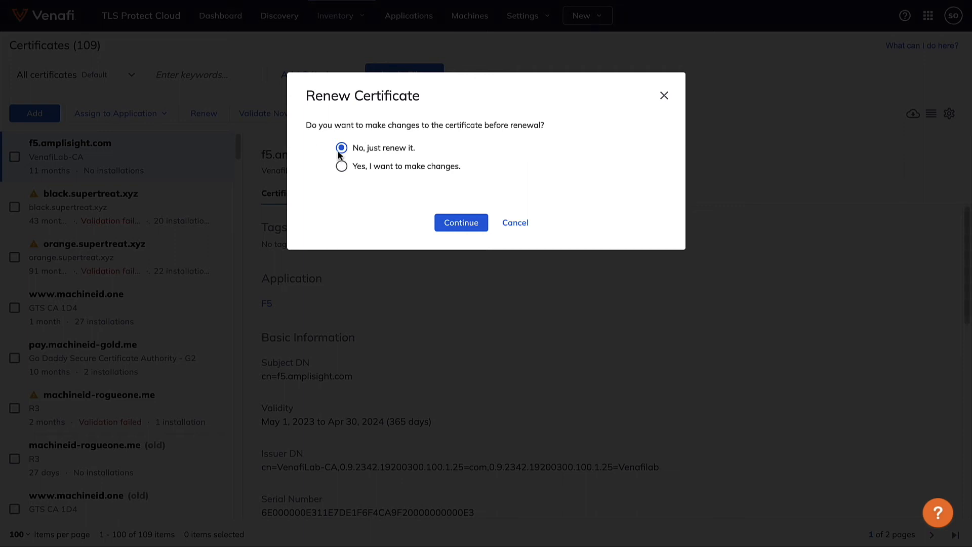
mouse_move(368, 173)
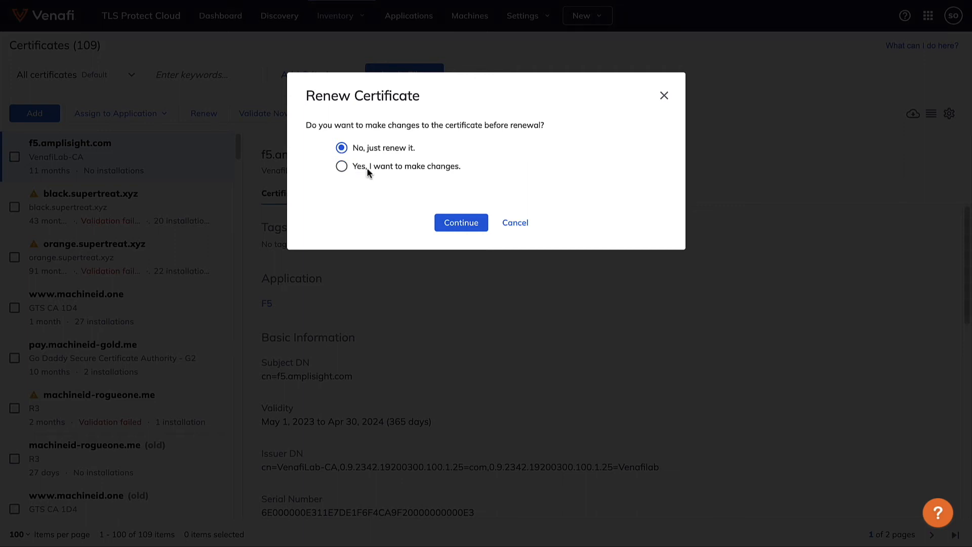
left_click(514, 223)
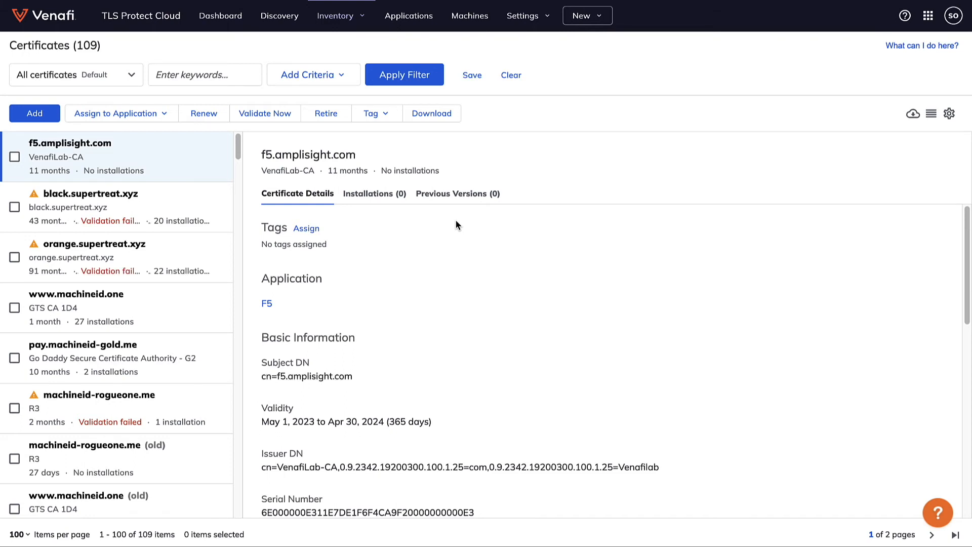
left_click(203, 113)
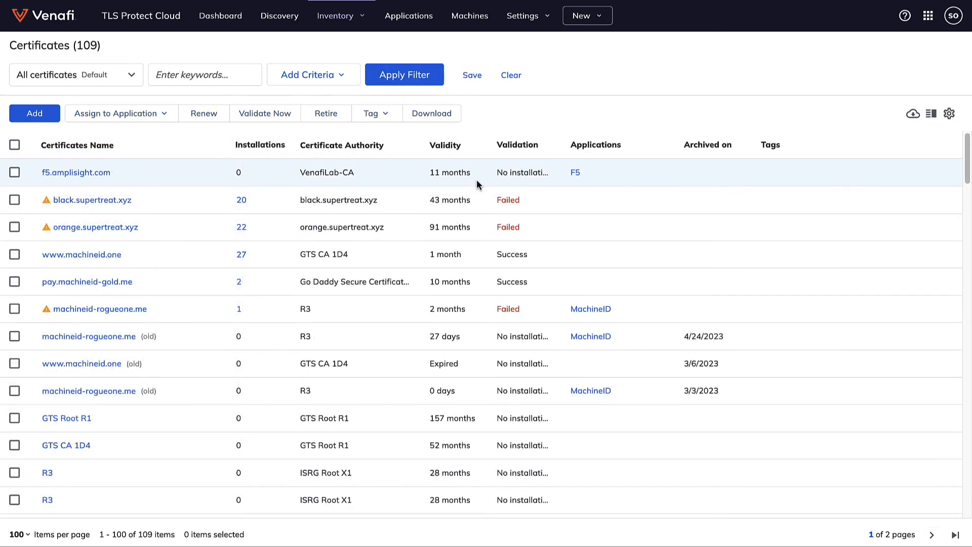
Select and retire f5.amplisight.com, then go back to the Dashboard
left_click(14, 173)
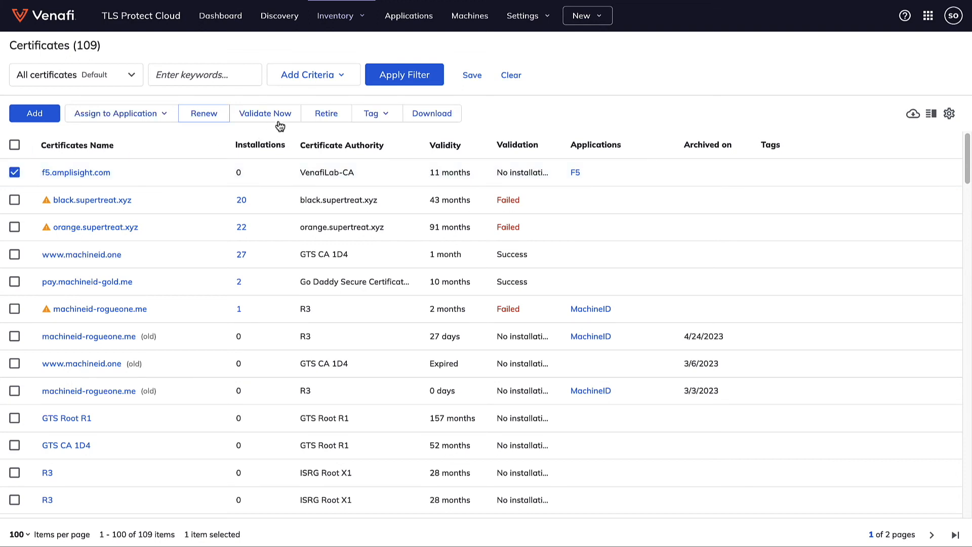
left_click(325, 113)
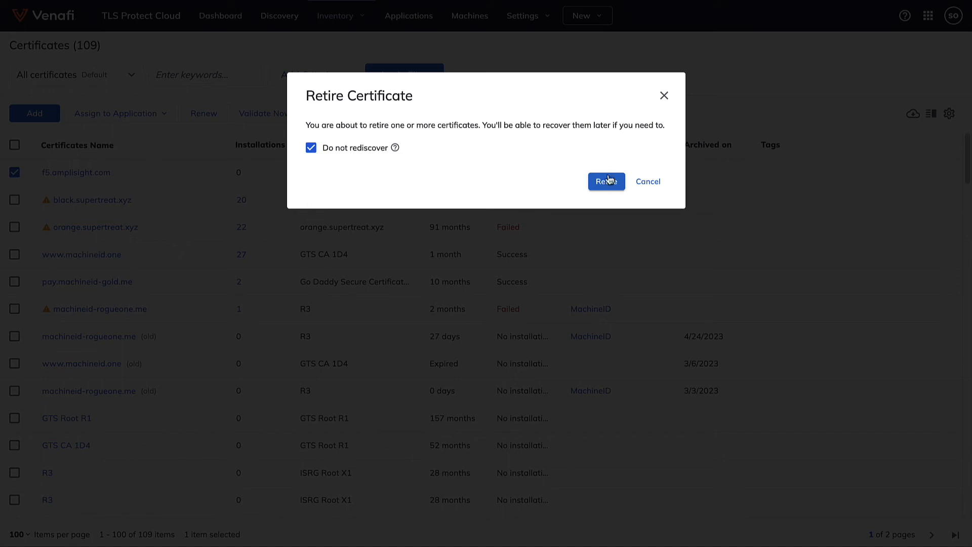
left_click(605, 181)
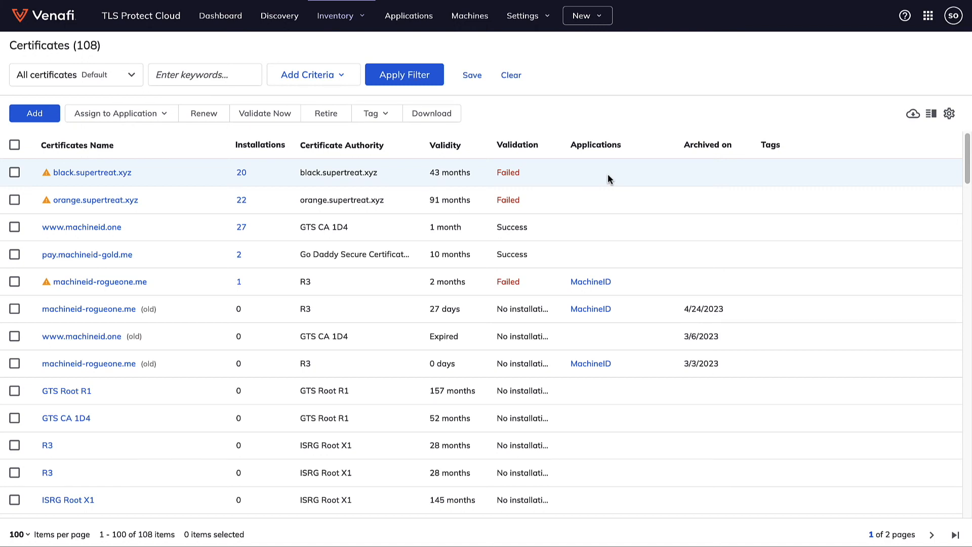
left_click(221, 16)
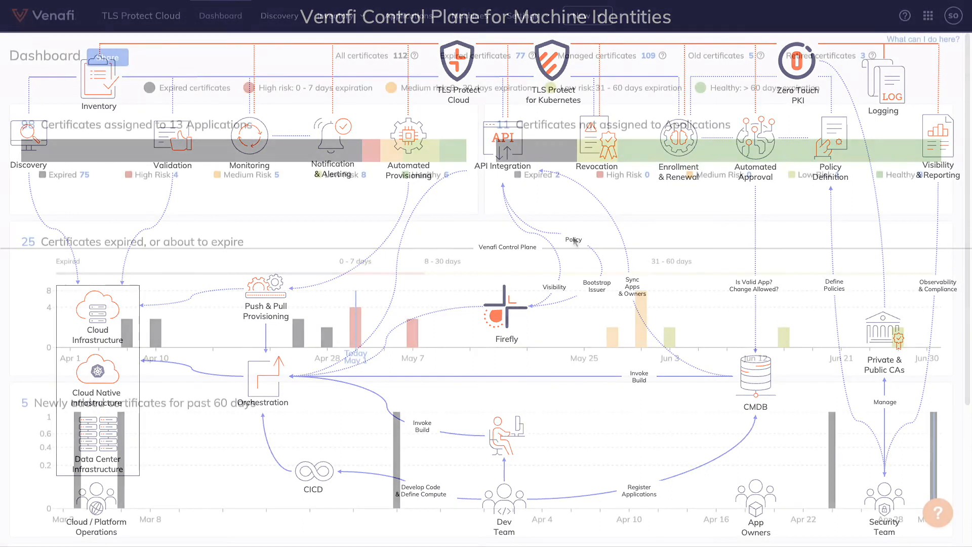
Open Dev Central from the help menu in the header
left_click(905, 15)
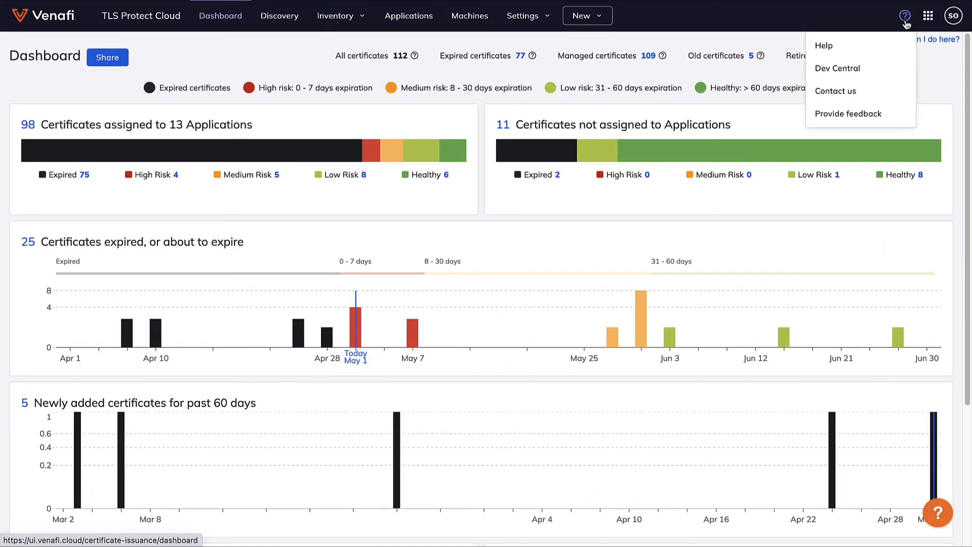
mouse_move(837, 69)
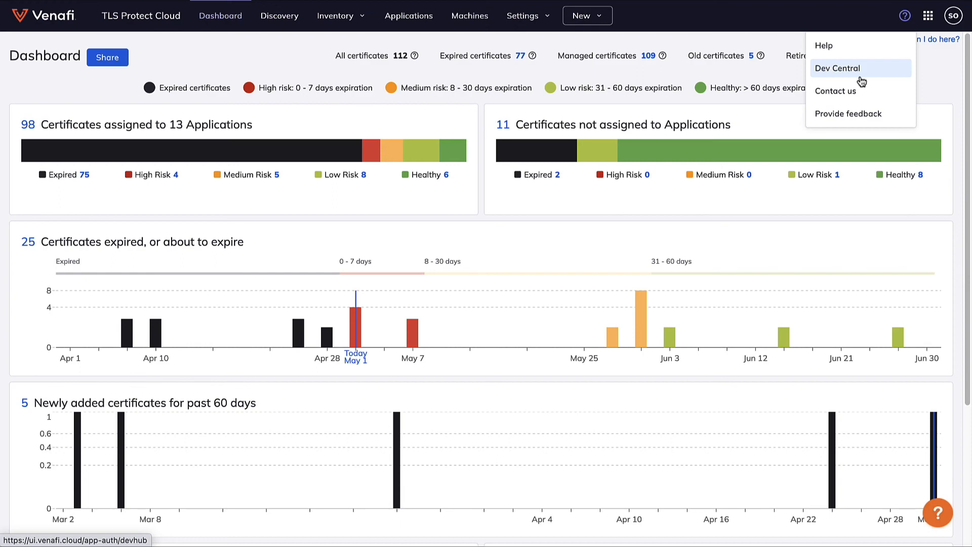
left_click(837, 69)
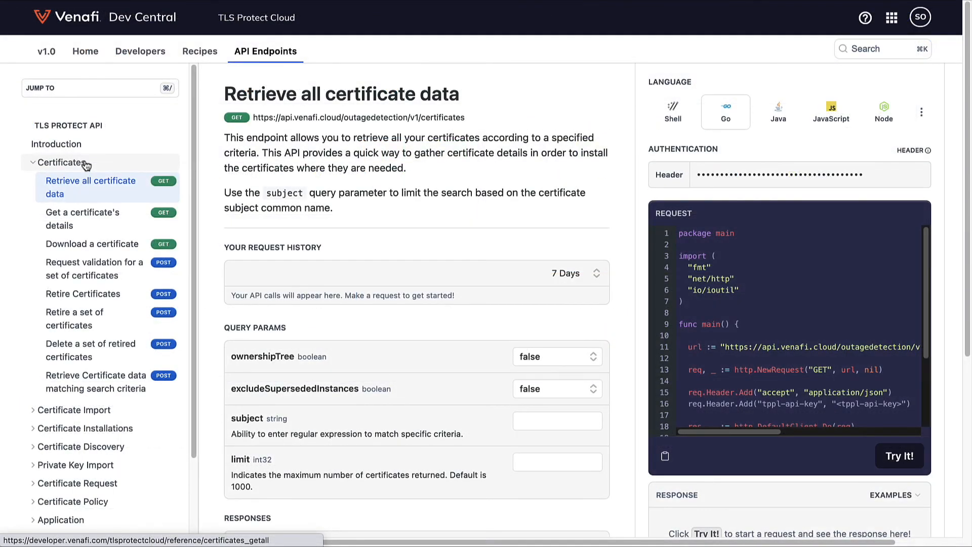